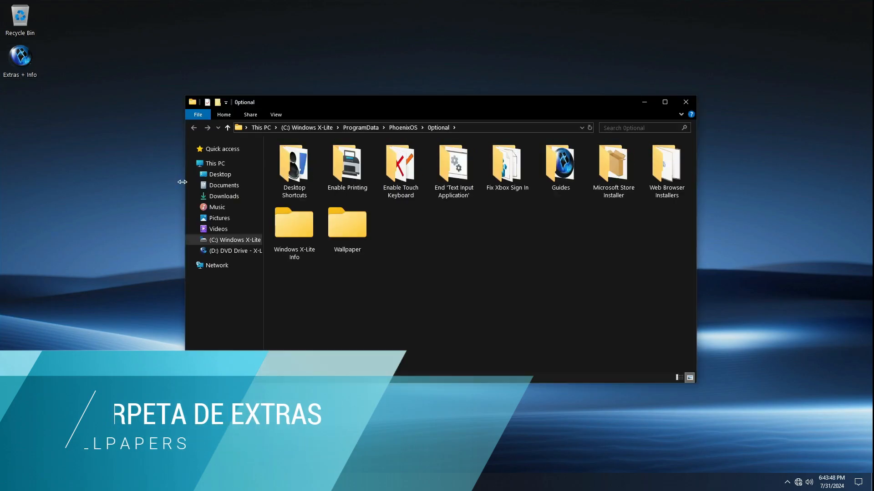
Step: Open the Wallpaper folder to browse C:\Windows\Web\Wallpaper\Windows images
{"action": "left_click", "coordinate": [348, 225]}
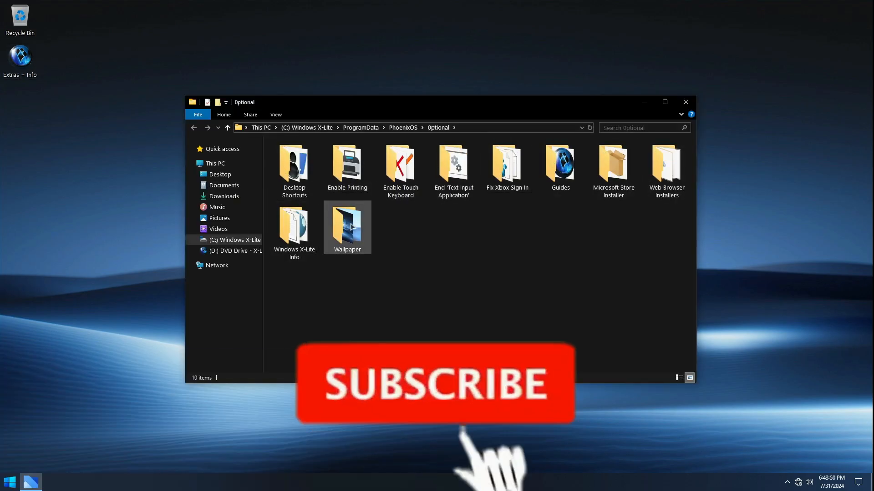
{"action": "double_click", "coordinate": [347, 224]}
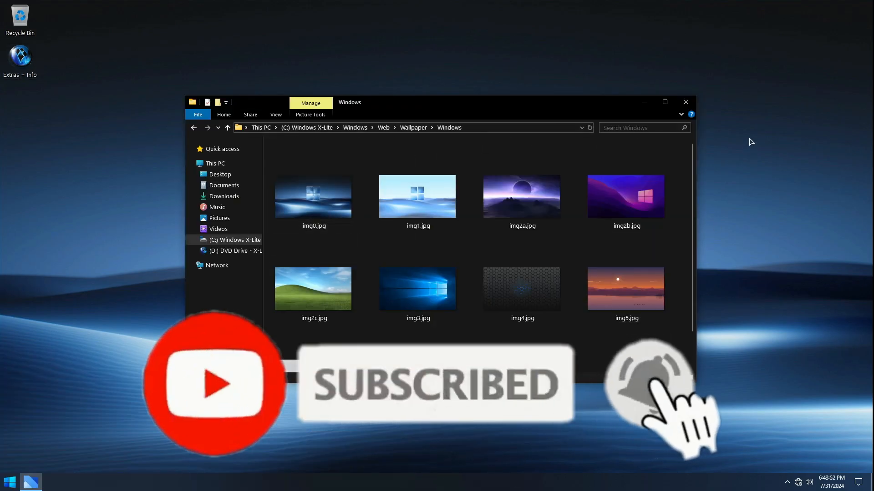
{"action": "left_click", "coordinate": [685, 102]}
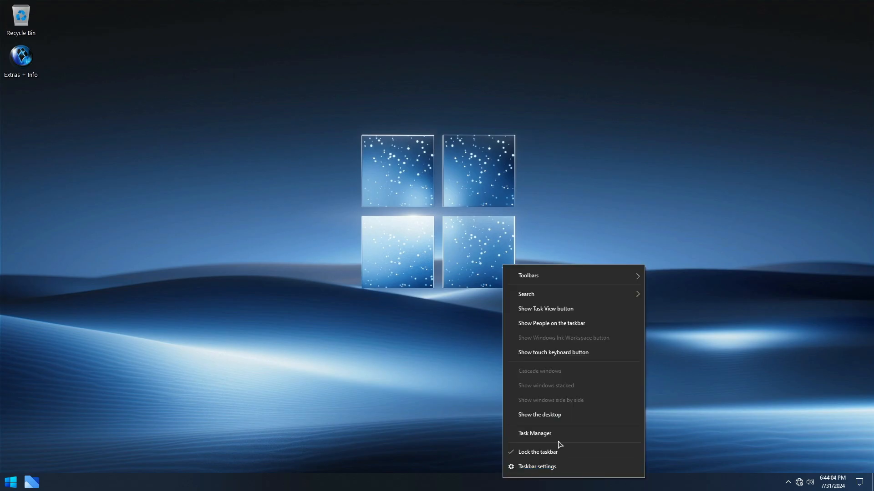
{"action": "left_click", "coordinate": [534, 434]}
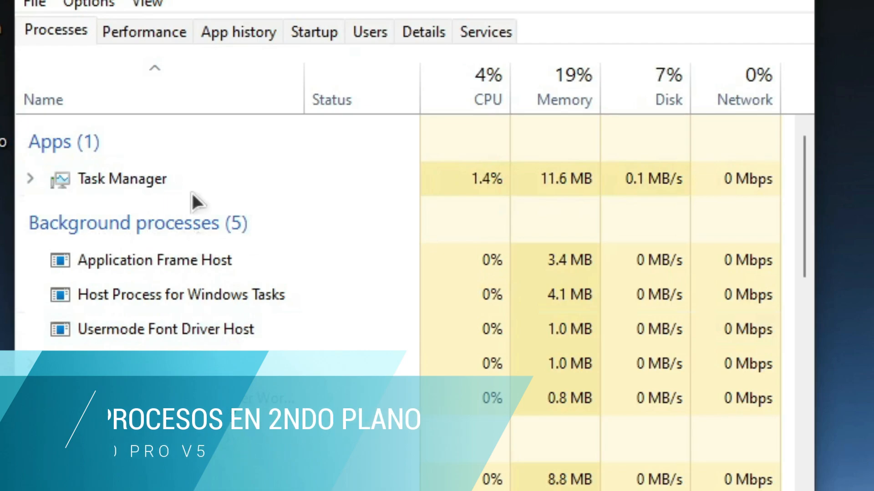
{"action": "left_click", "coordinate": [144, 32]}
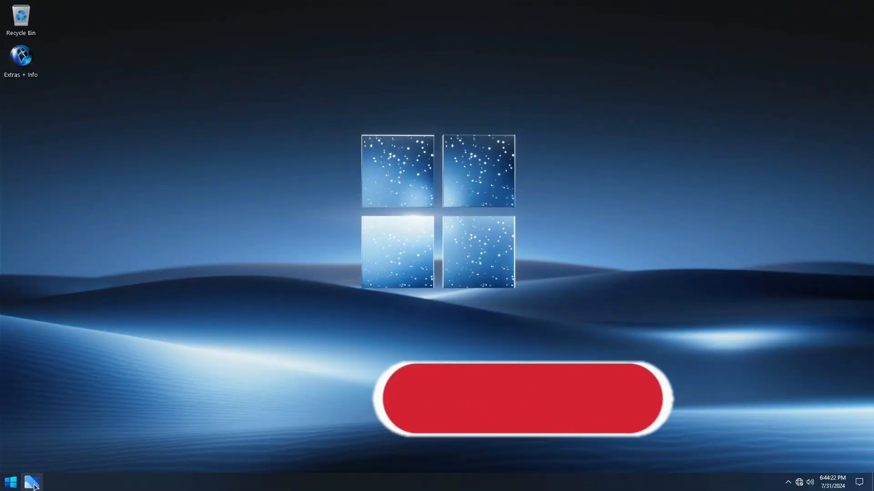
Step: Switch View by to Category and open Uninstall a program under Programs
{"action": "left_click", "coordinate": [31, 481]}
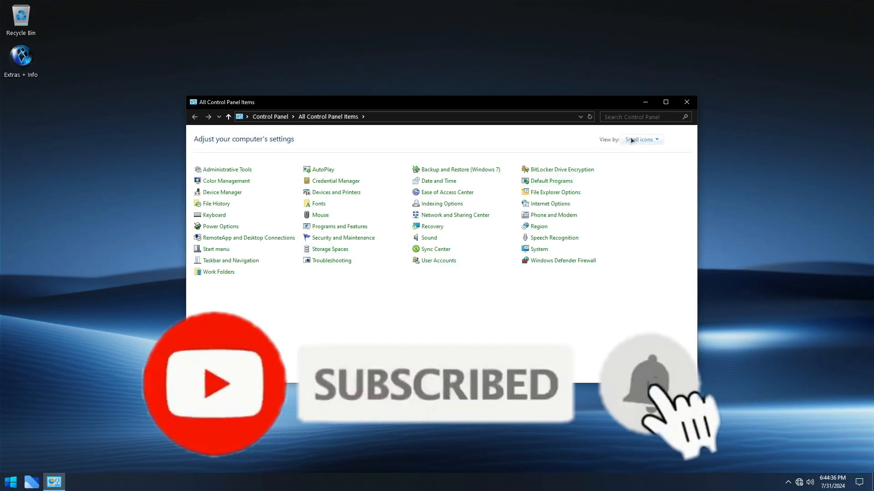
{"action": "left_click", "coordinate": [639, 140]}
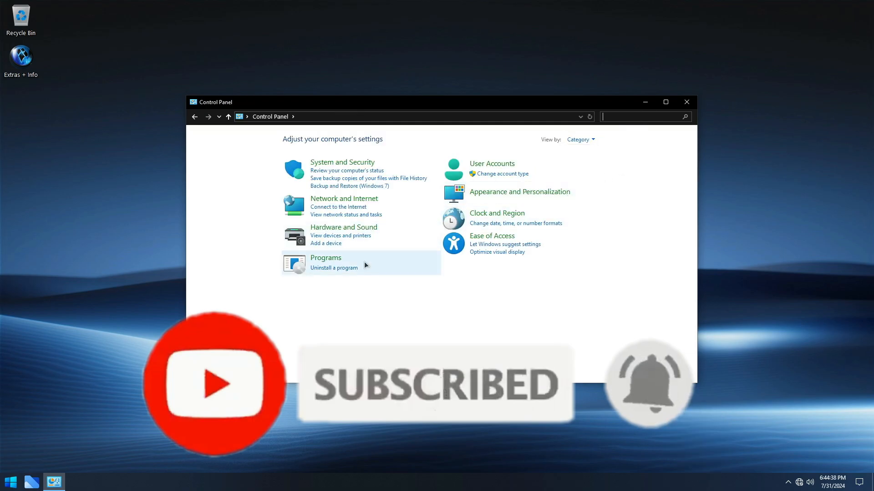
{"action": "left_click", "coordinate": [333, 268]}
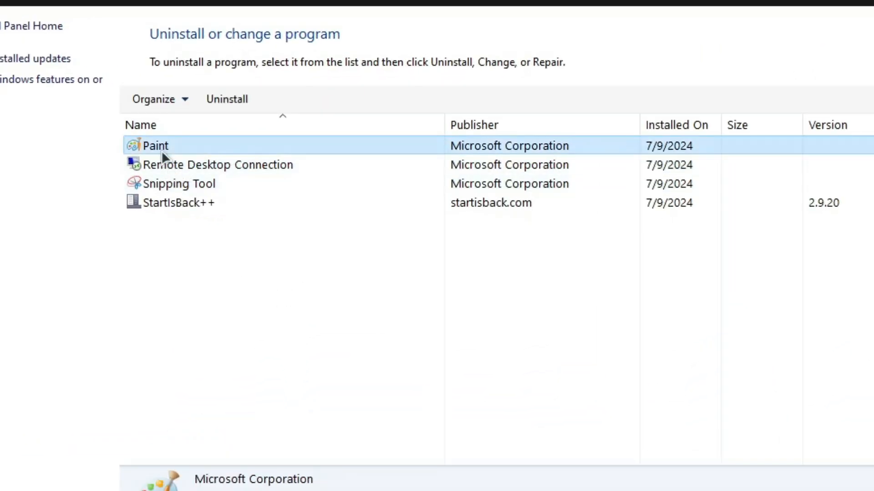
Step: Select StartIsBack++ in the program list, then open View installed updates
{"action": "left_click", "coordinate": [217, 165]}
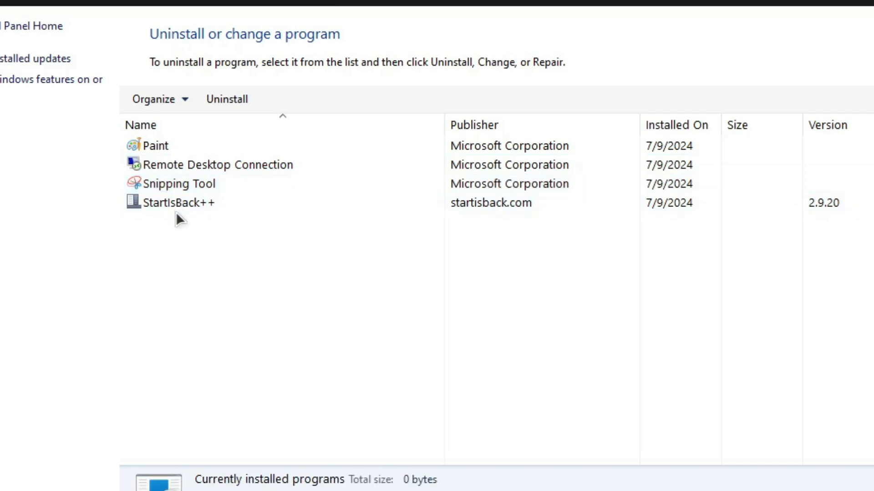
{"action": "left_click", "coordinate": [178, 202]}
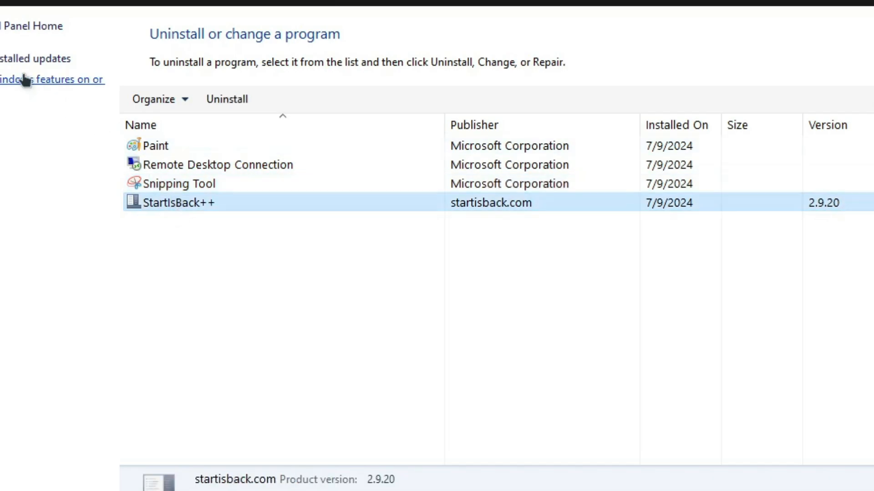
{"action": "left_click", "coordinate": [27, 58]}
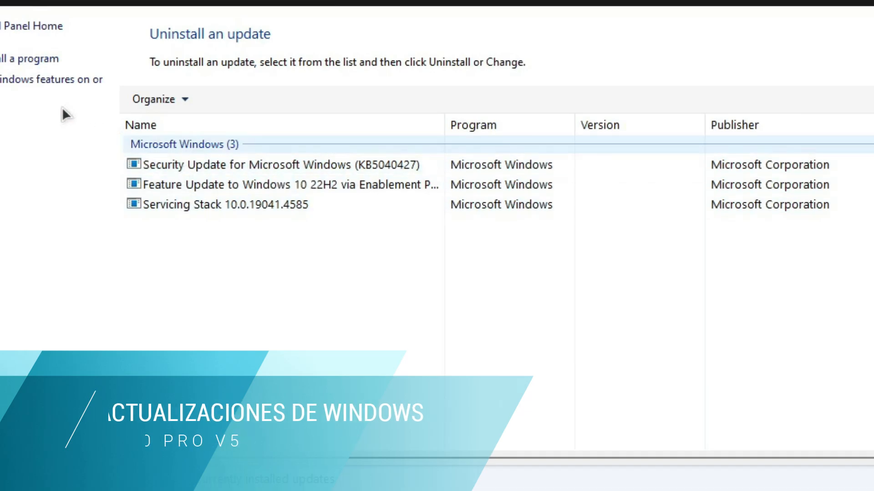
{"action": "left_click", "coordinate": [41, 79]}
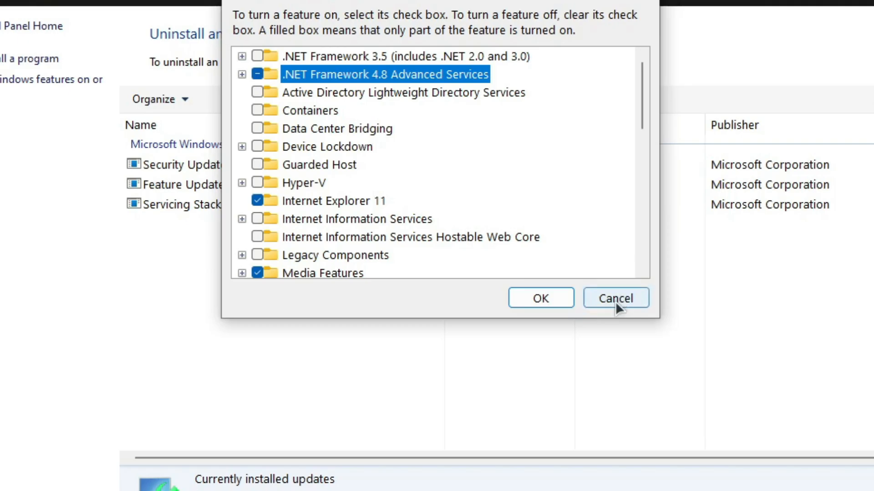
{"action": "left_click", "coordinate": [615, 298]}
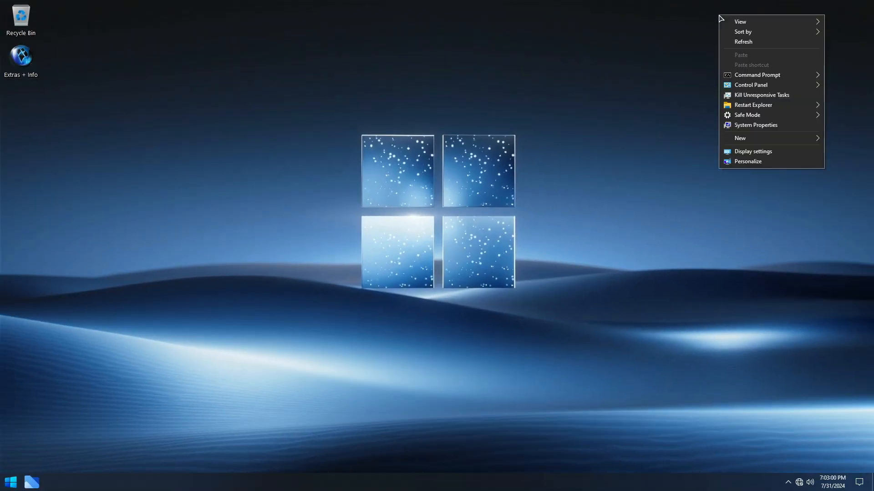
{"action": "mouse_move", "coordinate": [758, 75]}
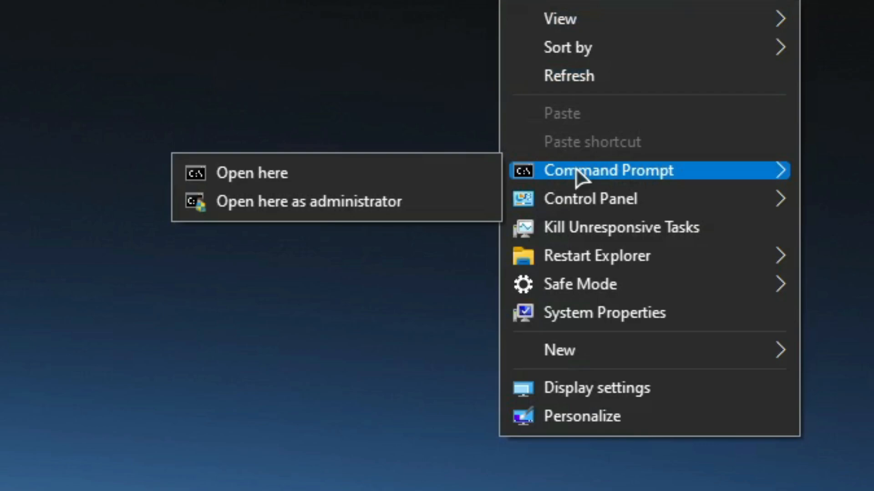
{"action": "mouse_move", "coordinate": [583, 209]}
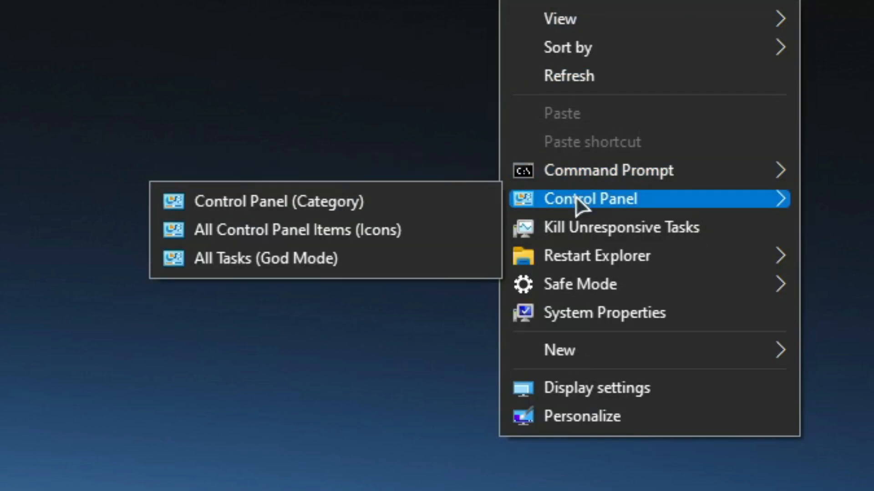
{"action": "mouse_move", "coordinate": [590, 259]}
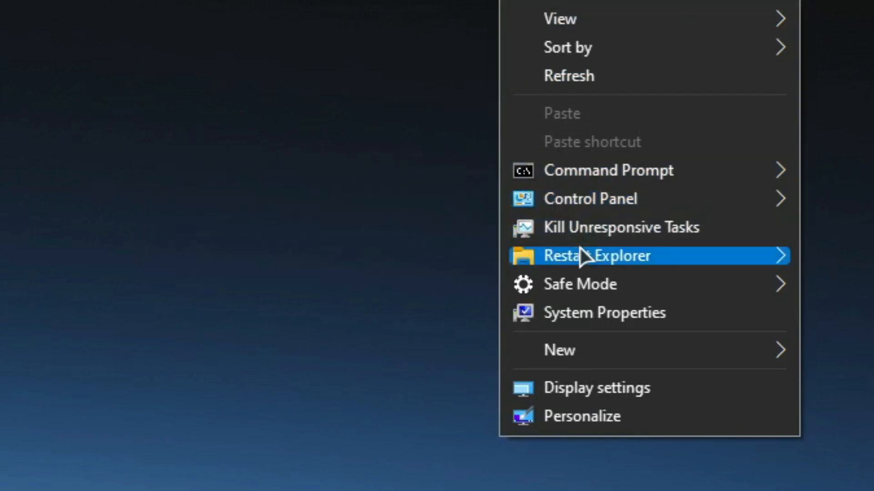
{"action": "mouse_move", "coordinate": [588, 286]}
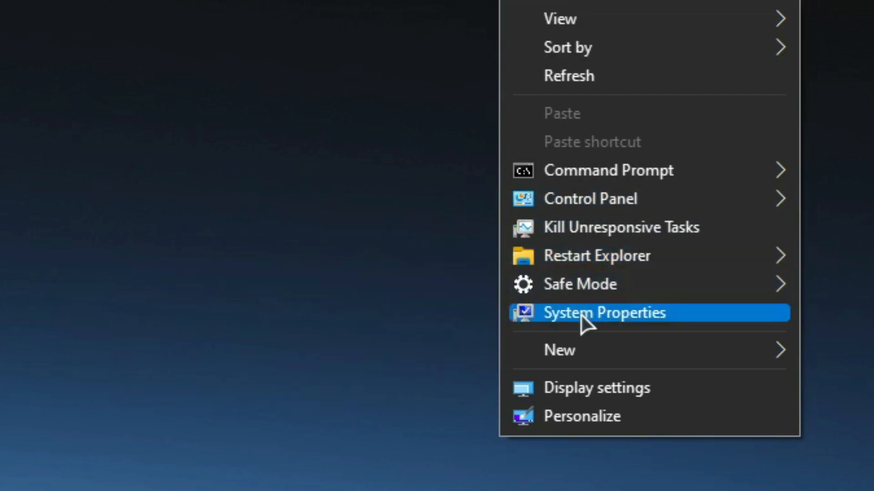
{"action": "mouse_move", "coordinate": [528, 353]}
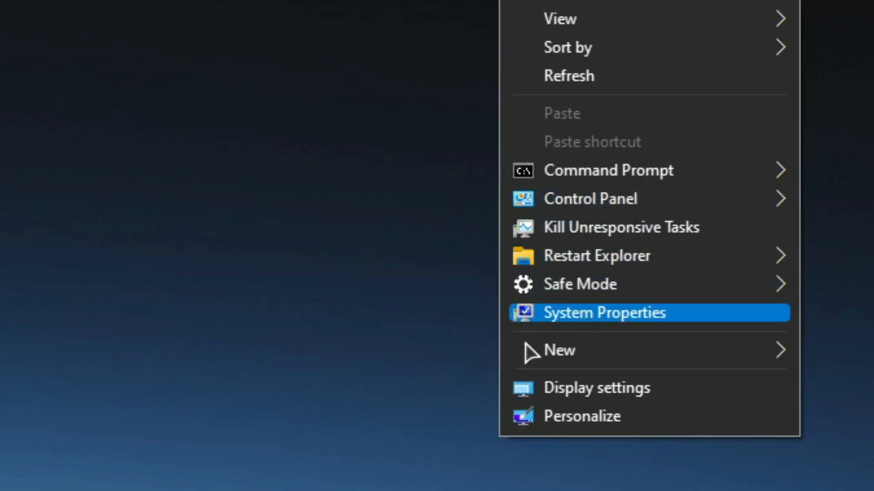